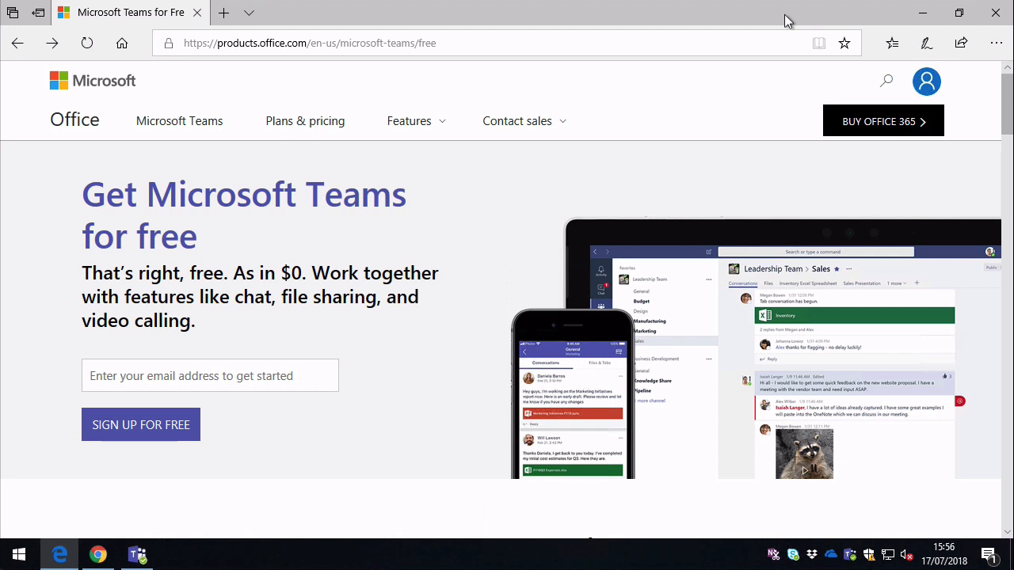
mouse_move(735, 133)
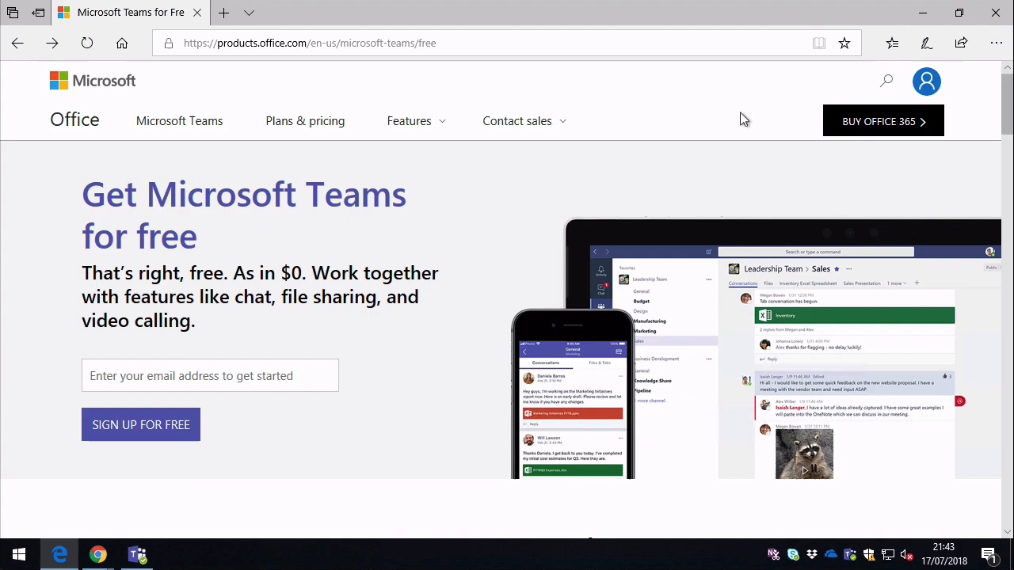
Step: Scroll through the plan comparison table's messaging, file storage and meeting feature rows
scroll("down", 3)
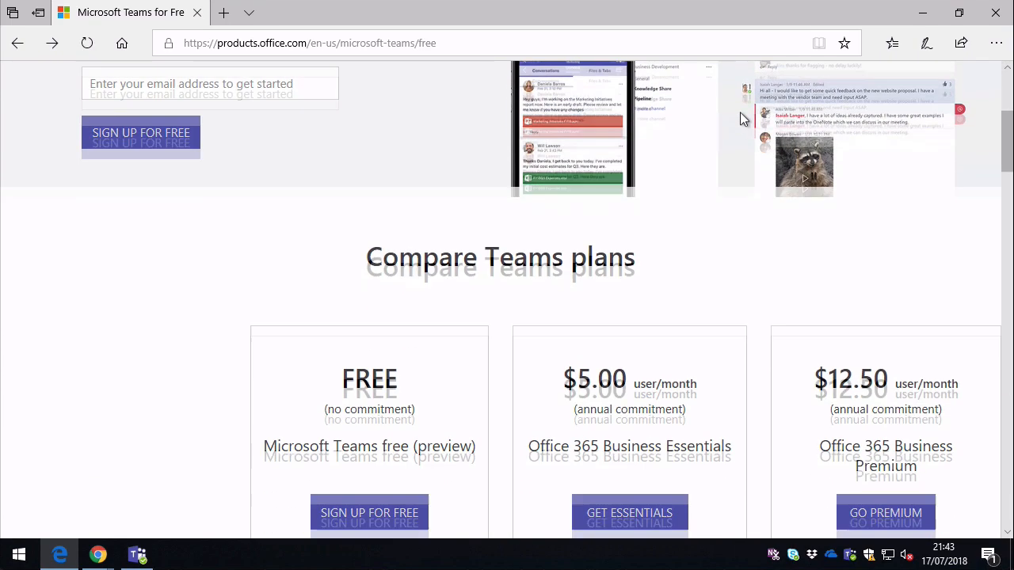
scroll("down", 3)
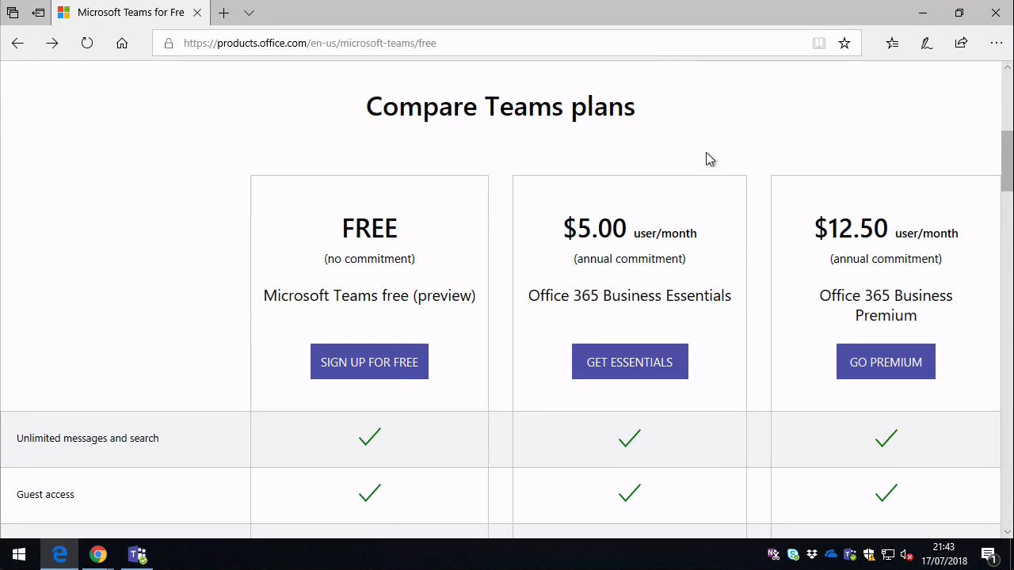
mouse_move(661, 172)
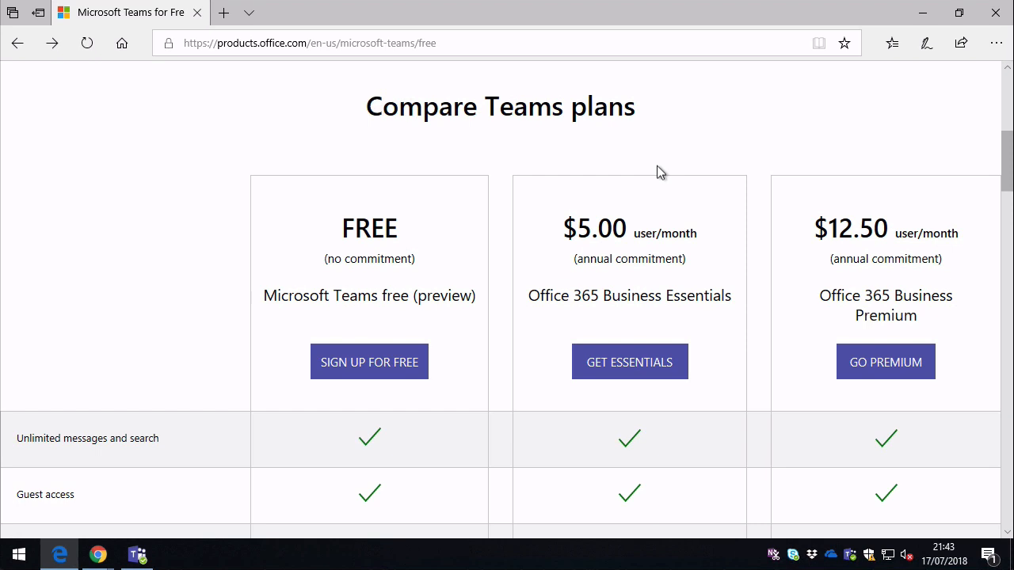
scroll("down", 3)
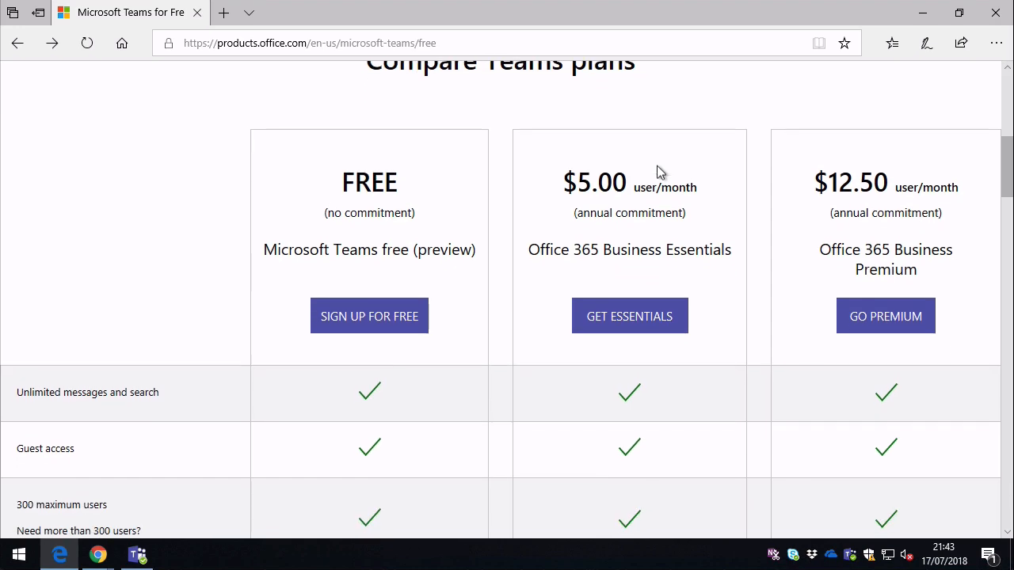
scroll("down", 3)
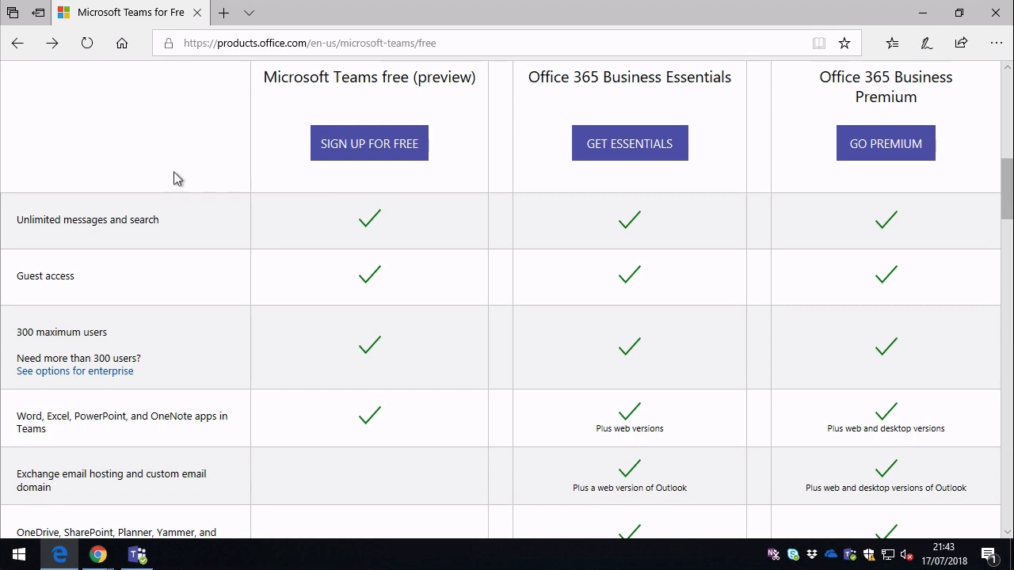
scroll("down", 3)
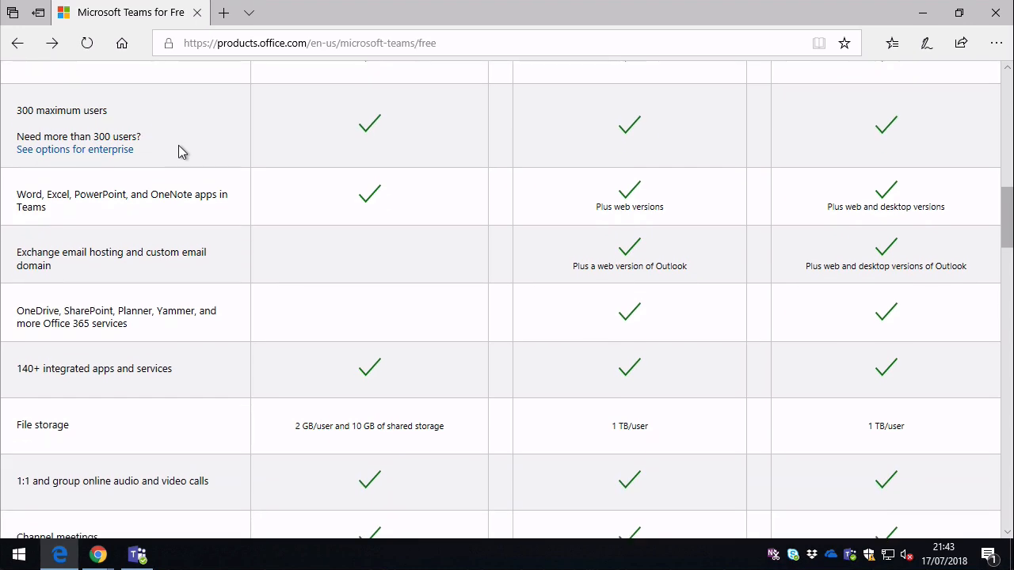
scroll("down", 3)
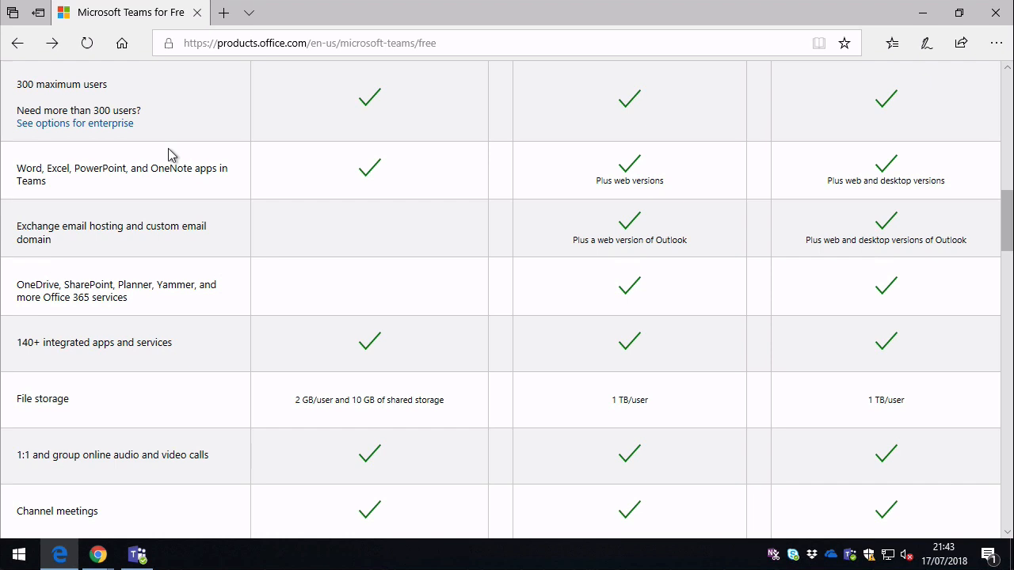
mouse_move(266, 170)
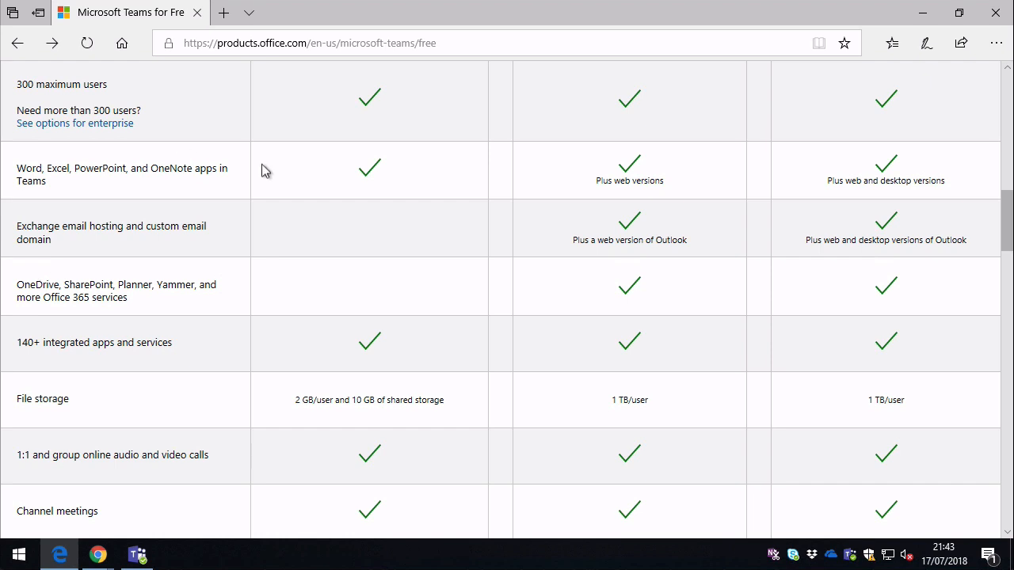
scroll("down", 3)
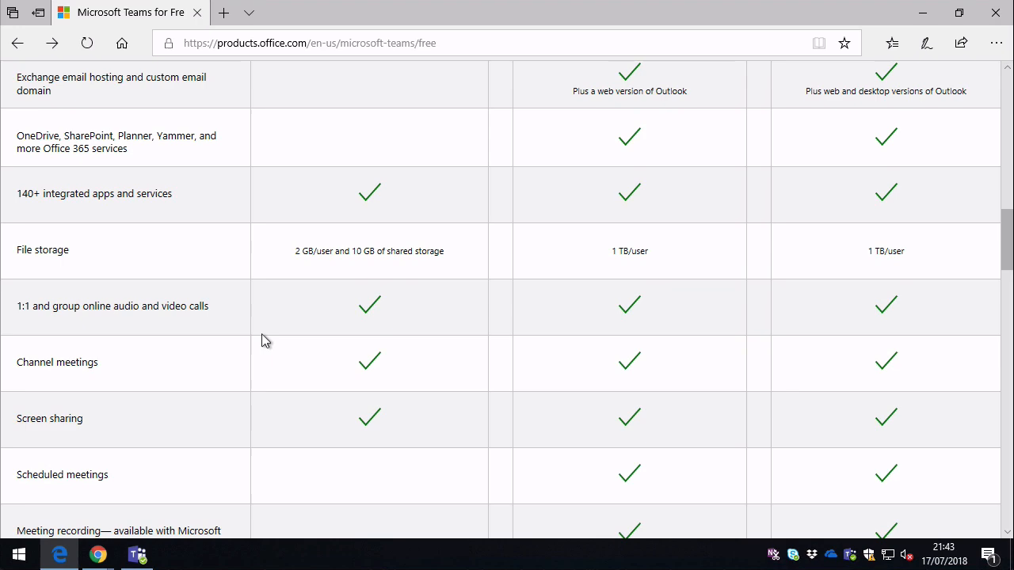
Step: Scroll to the Security & Compliance rows covering multi-factor authentication, single sign-on and auditing
scroll("down", 3)
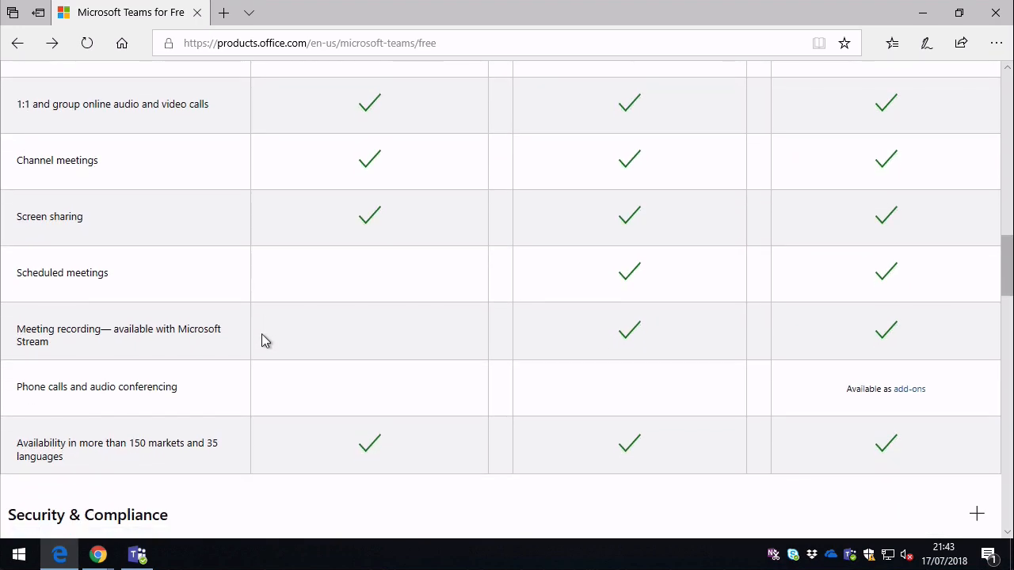
scroll("down", 3)
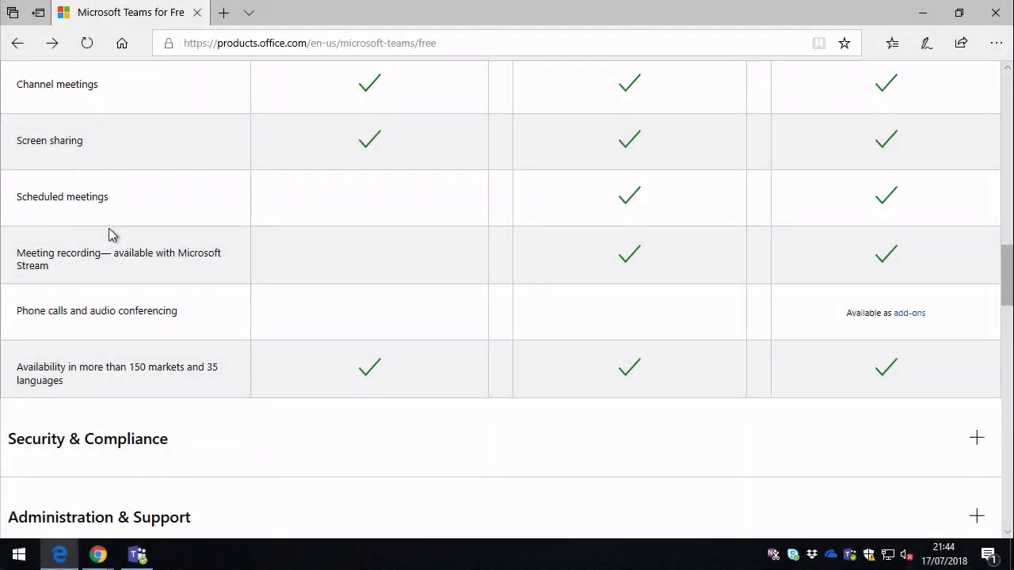
scroll("down", 3)
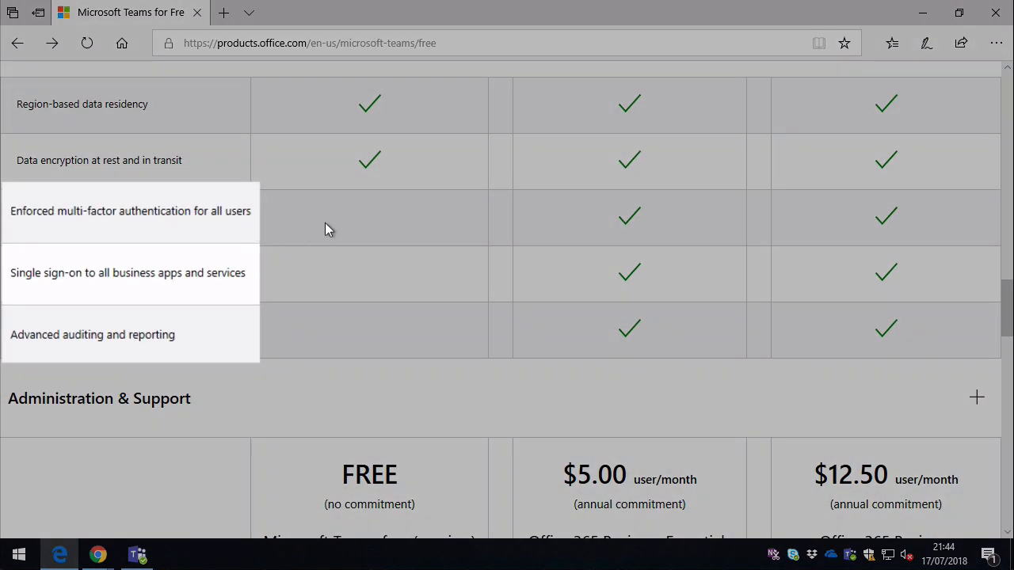
mouse_move(331, 312)
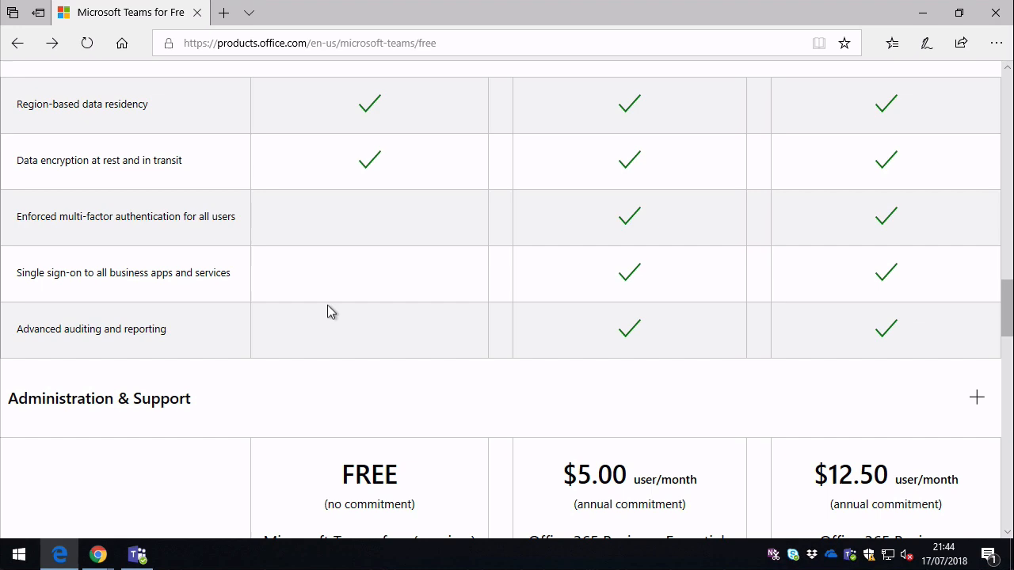
Step: Read the Administration & Support rows: 24/7 phone support, admin tools, usage reporting, SLA uptime
scroll("down", 3)
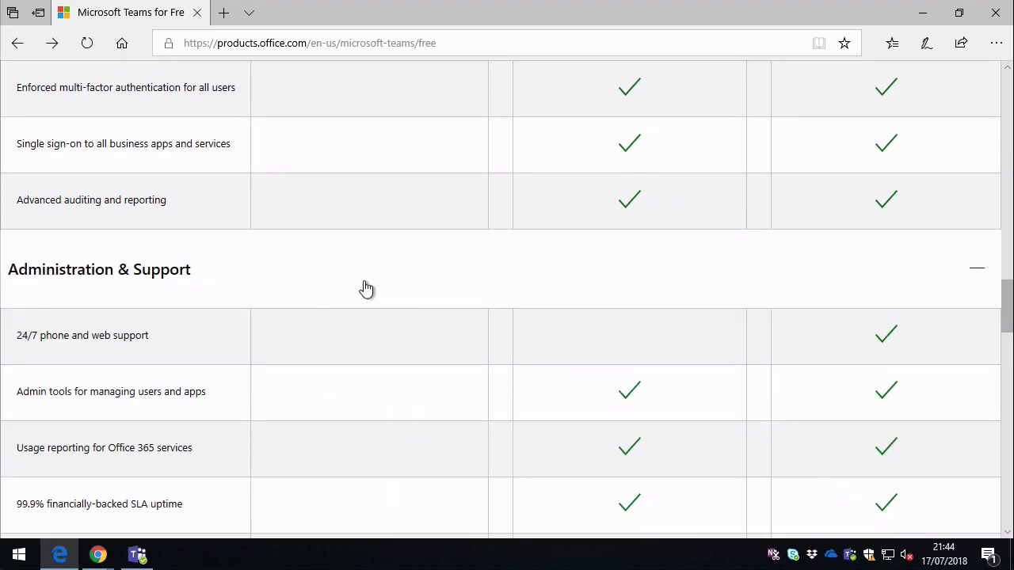
scroll("down", 3)
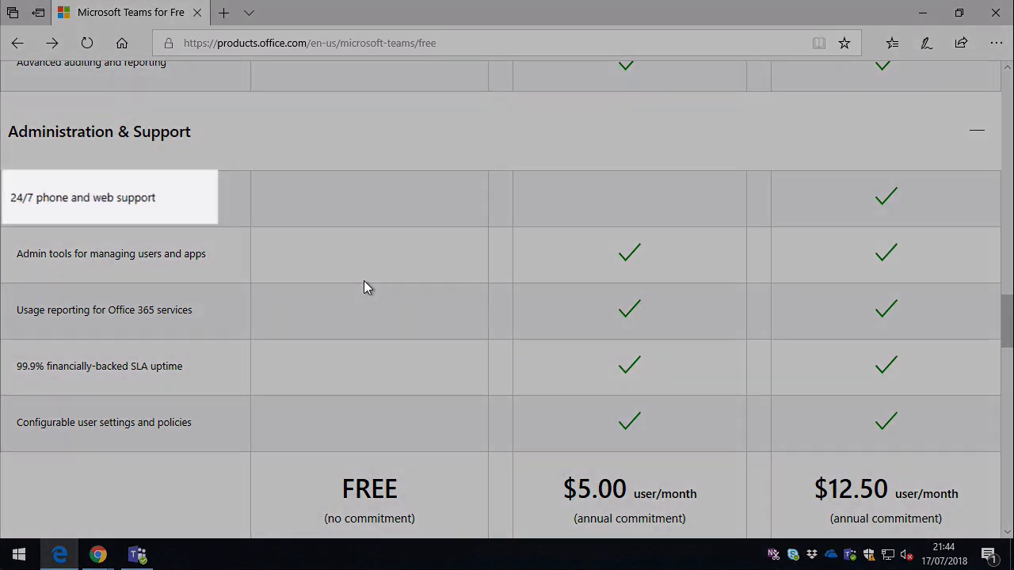
mouse_move(352, 209)
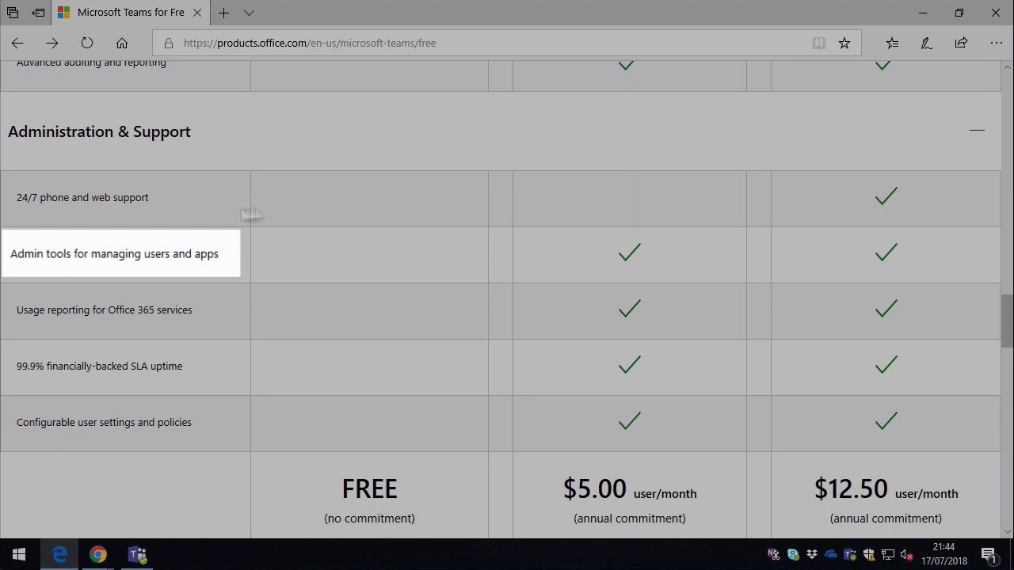
mouse_move(337, 210)
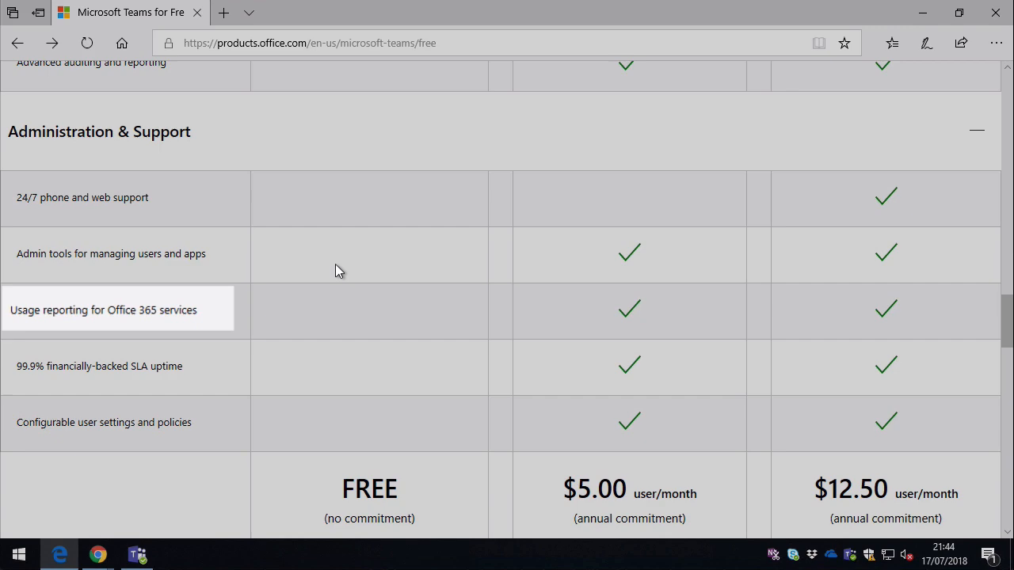
mouse_move(311, 302)
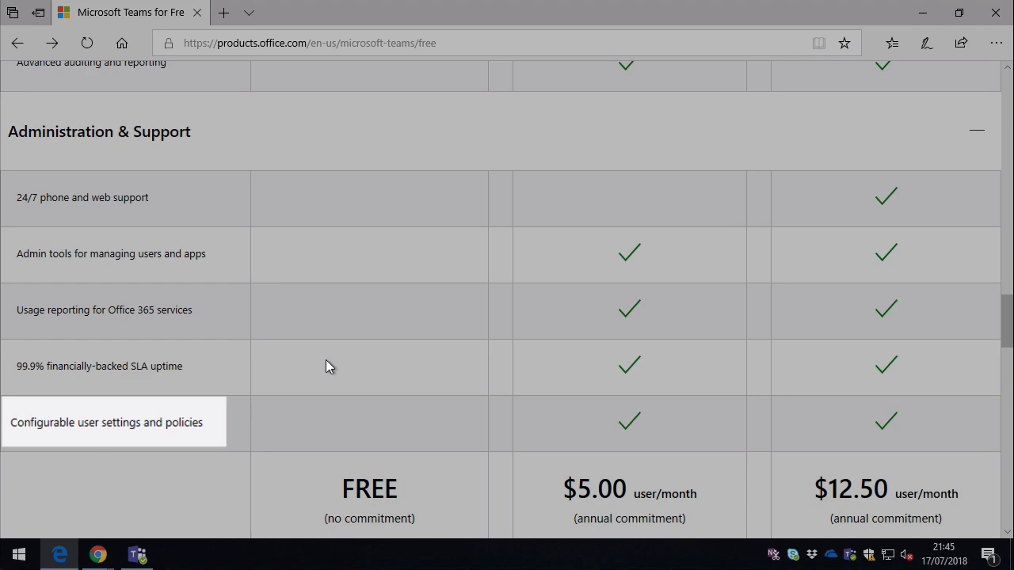
Step: Scroll past the plan buttons to the mobile app and desktop download sections
scroll("down", 3)
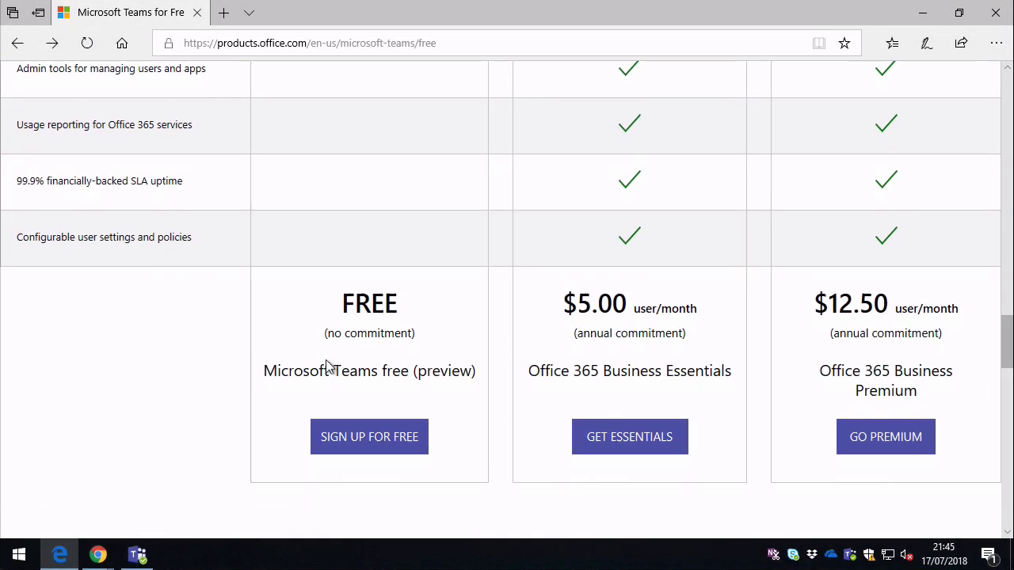
scroll("down", 3)
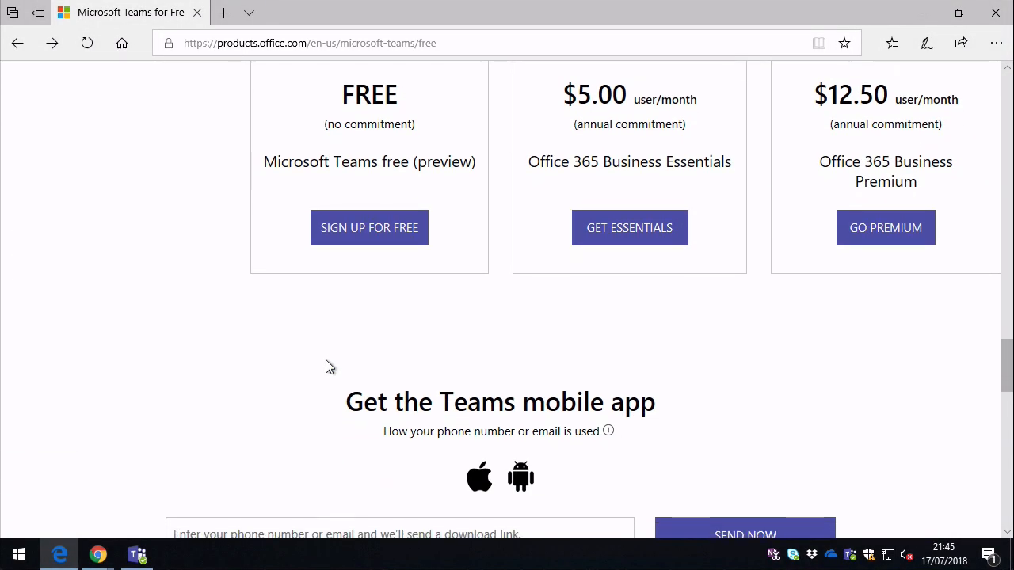
scroll("down", 3)
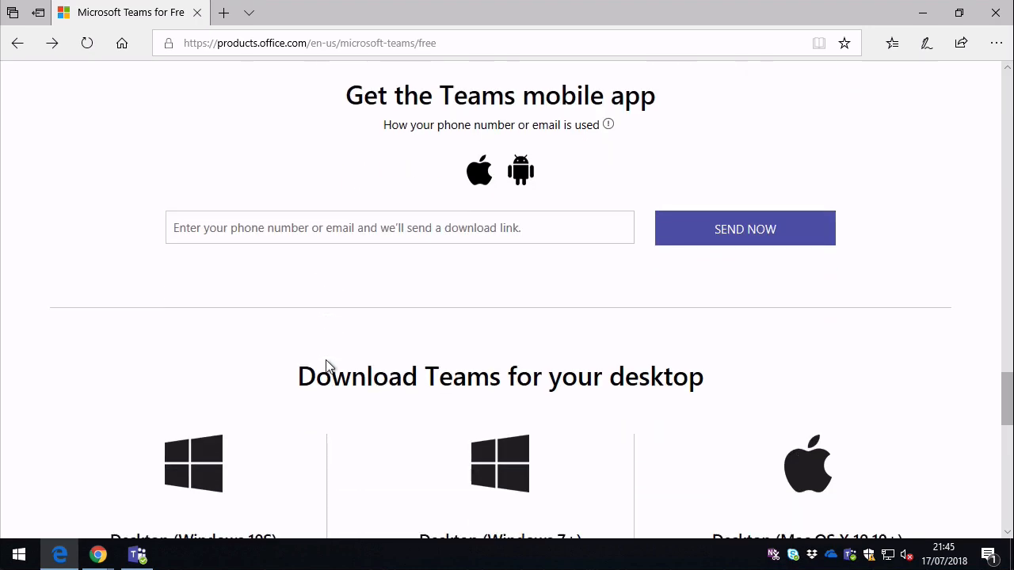
scroll("down", 3)
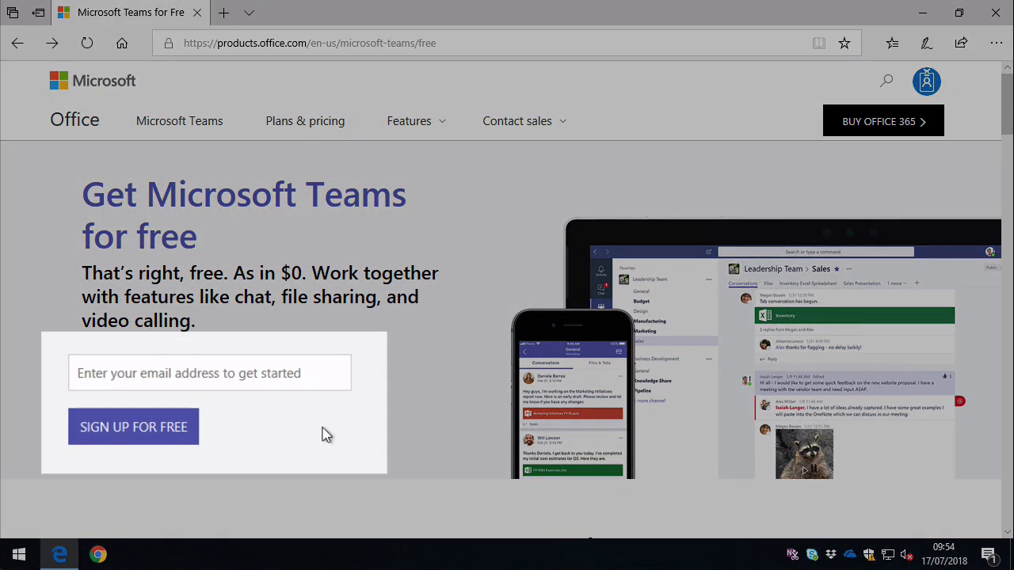
mouse_move(155, 380)
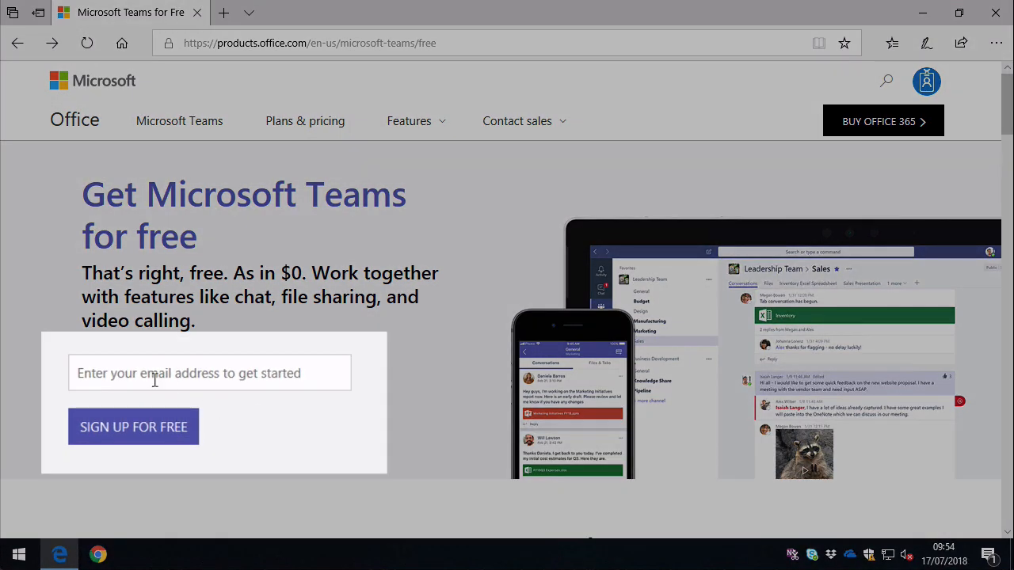
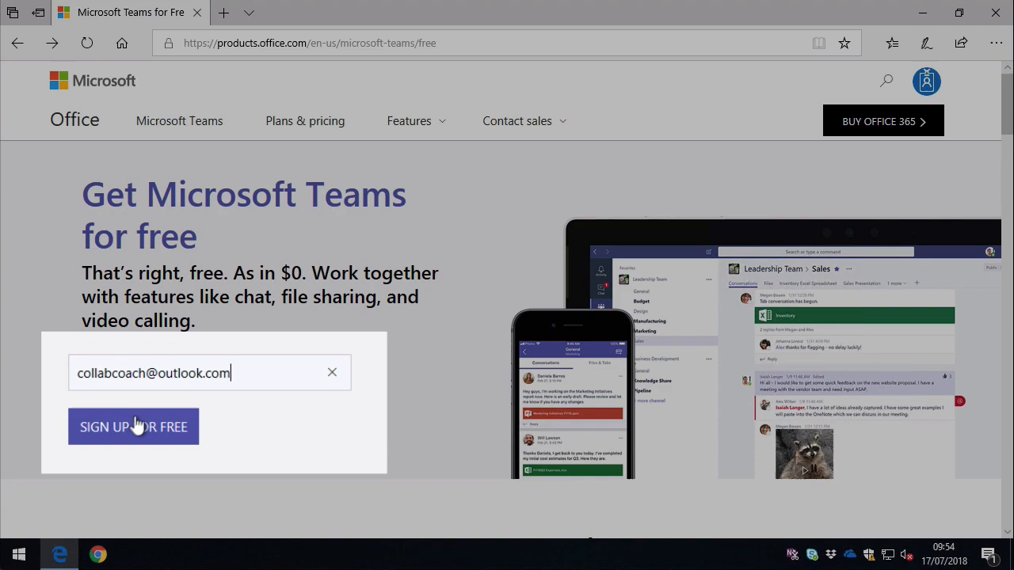
Step: Sign up for free with an Outlook email address and continue account setup
left_click(133, 426)
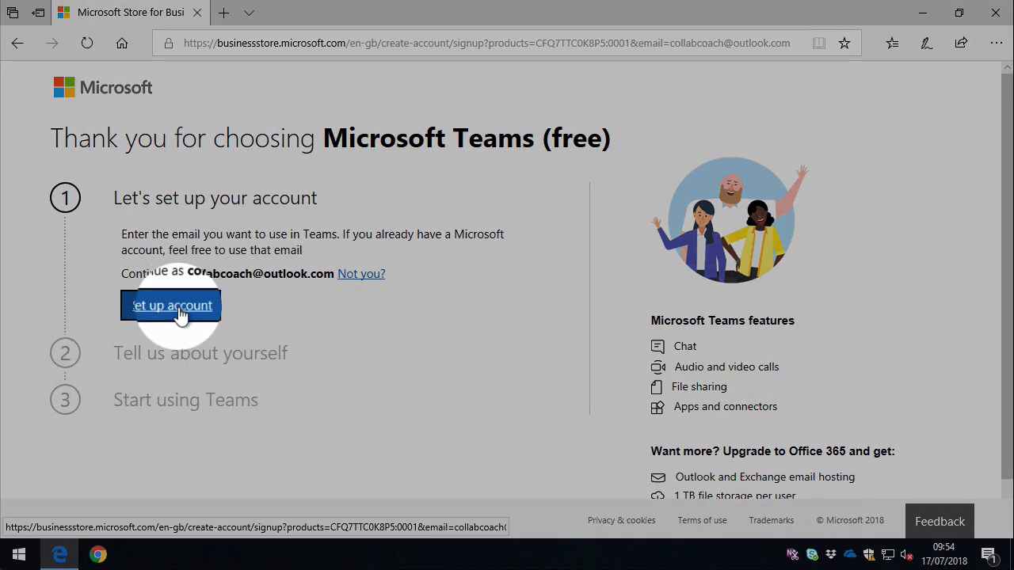
left_click(170, 306)
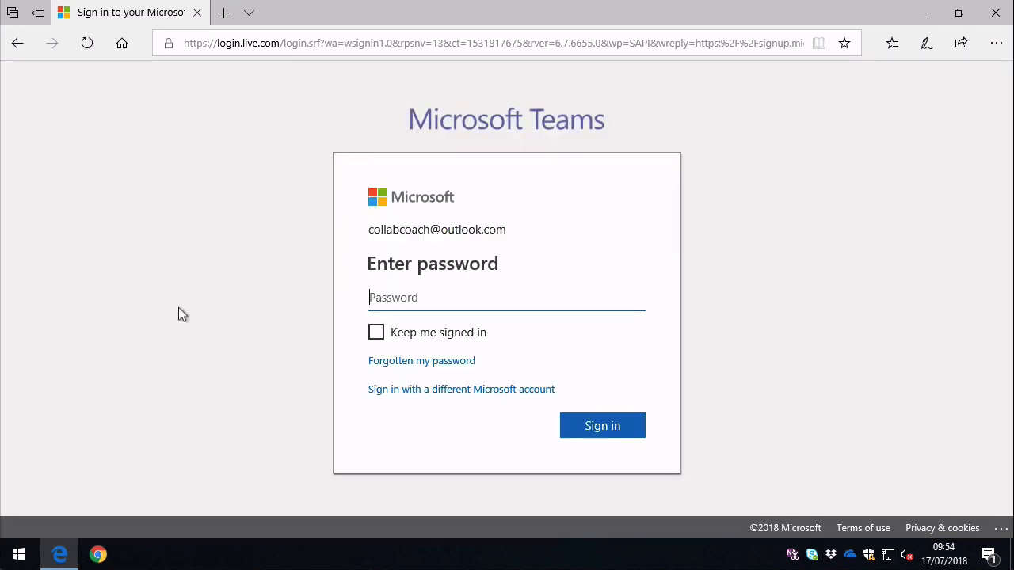
Step: Sign in and submit profile details for Collaboration Coach, 1000+ people, United Kingdom
left_click(602, 425)
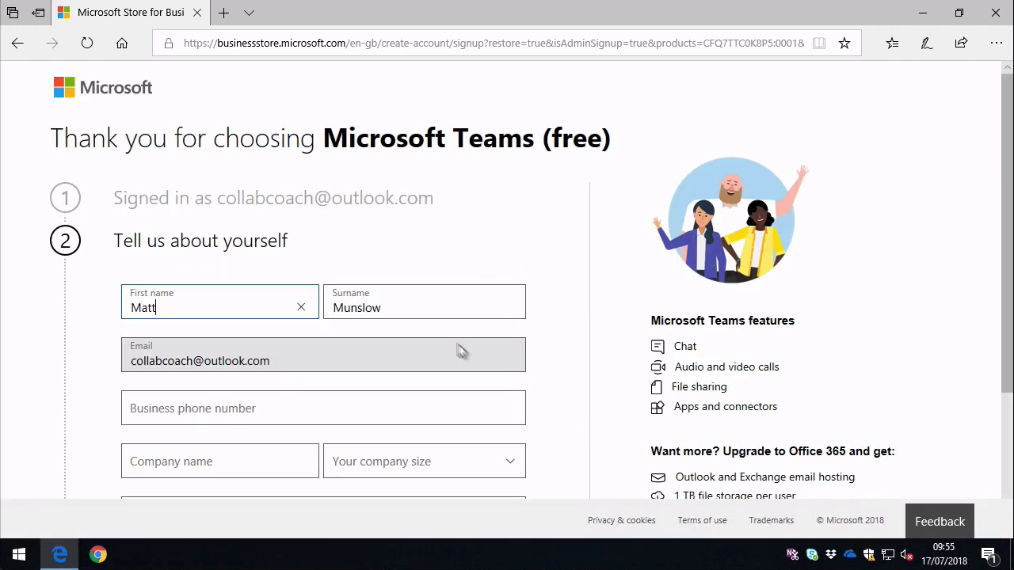
scroll("down", 3)
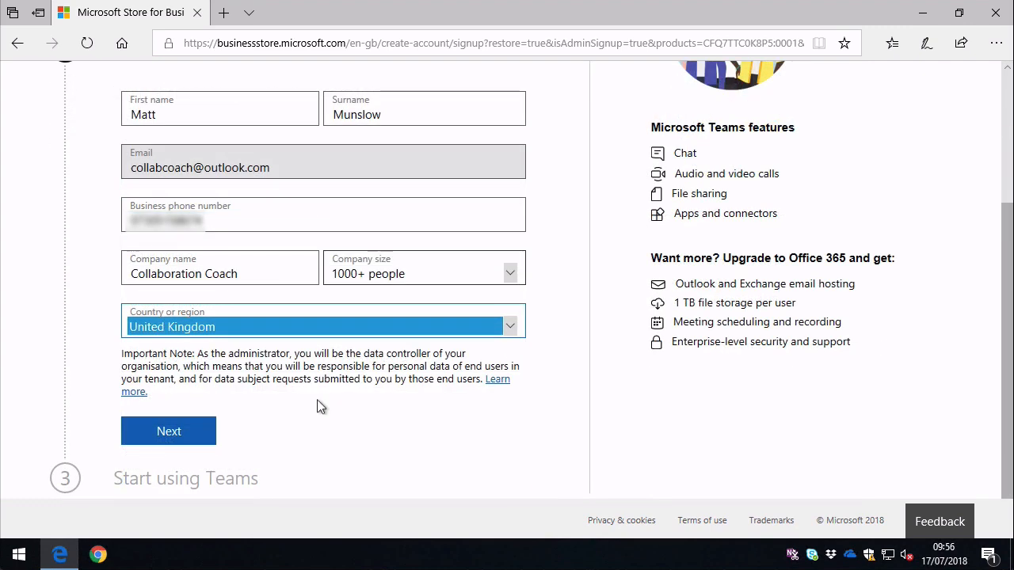
left_click(168, 431)
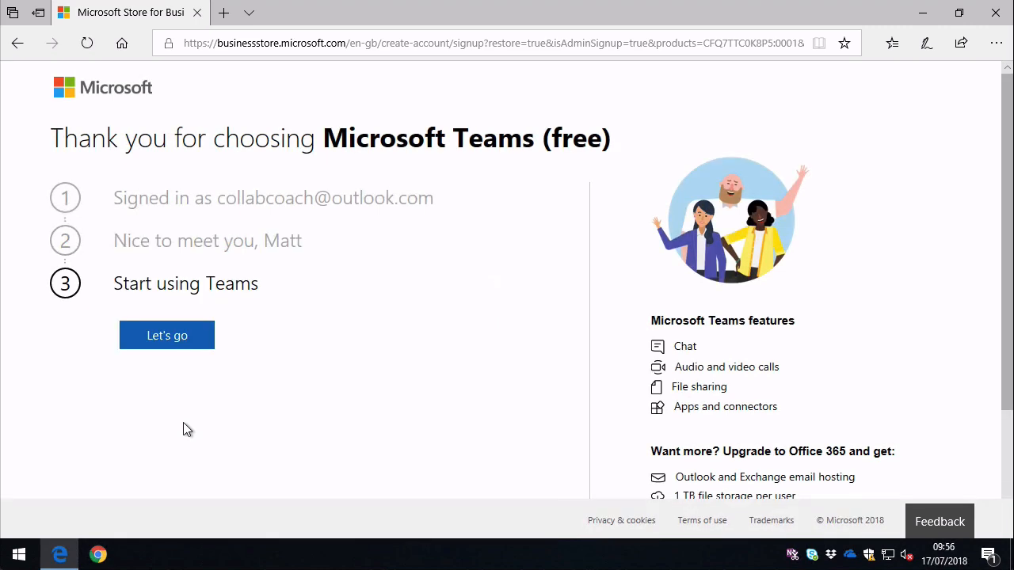
Step: Start using Teams and sign in to the desktop app with the new account
left_click(167, 334)
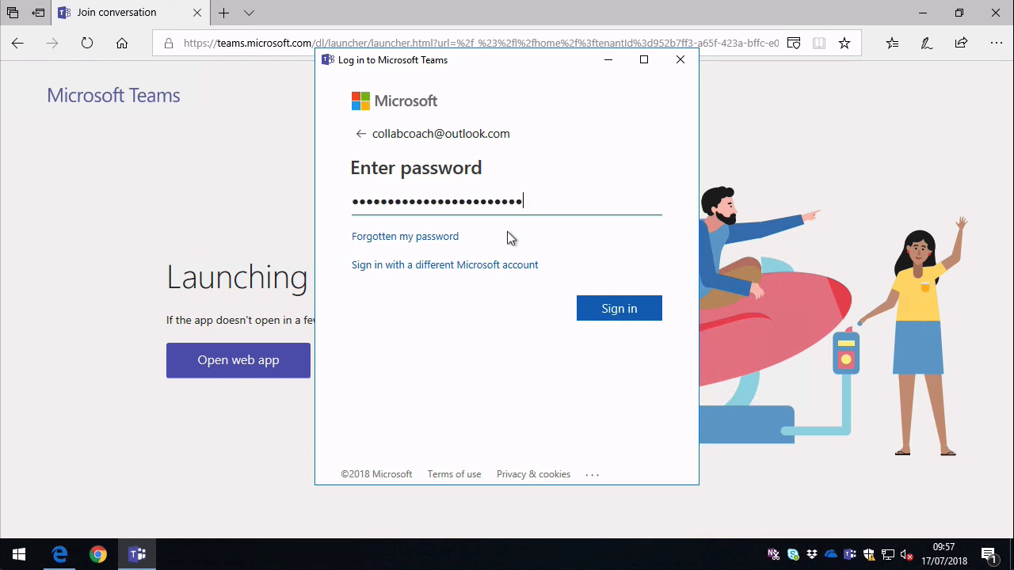
left_click(619, 309)
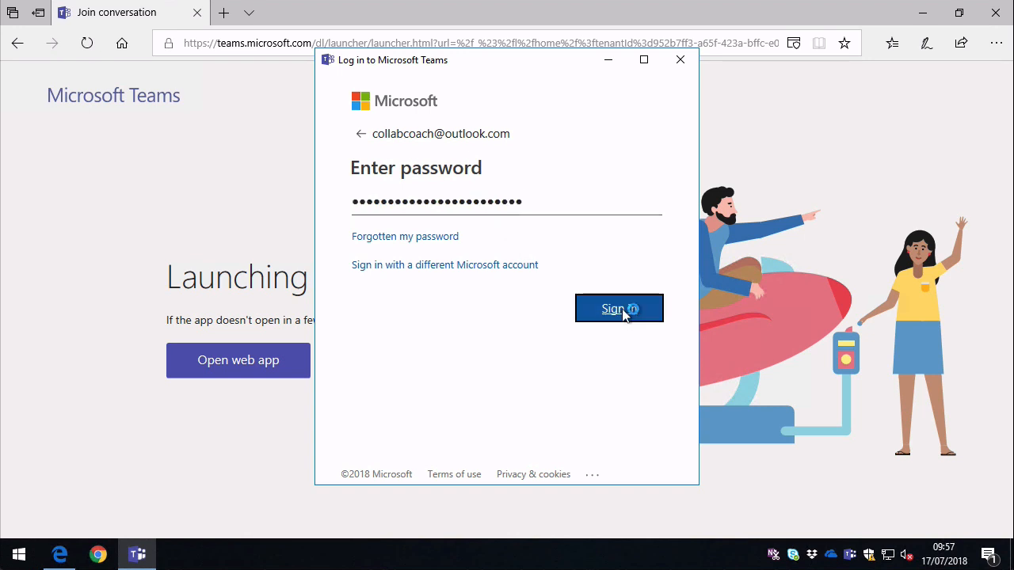
left_click(618, 308)
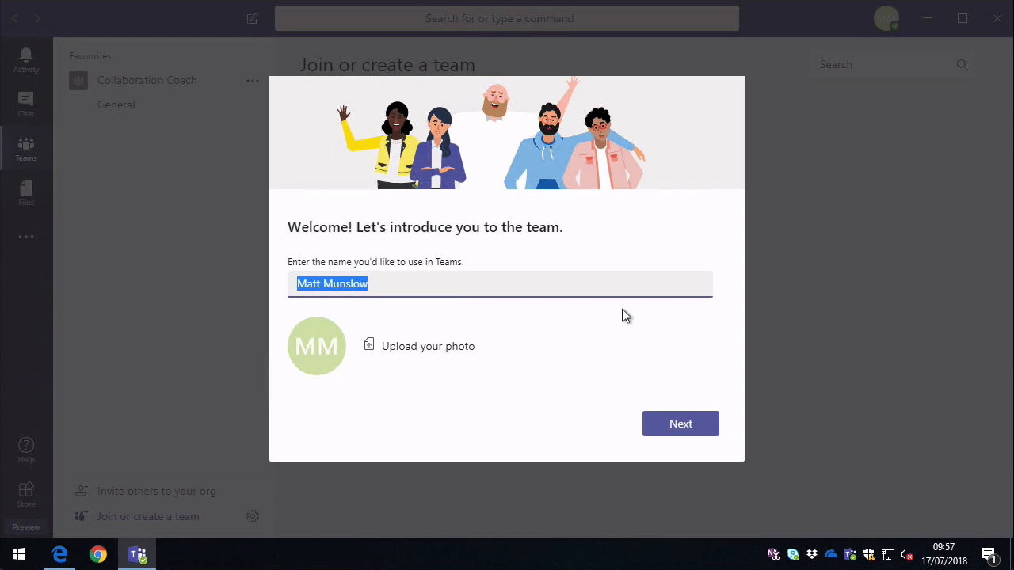
Step: Continue with the suggested display name and close the Invite people dialog
left_click(679, 423)
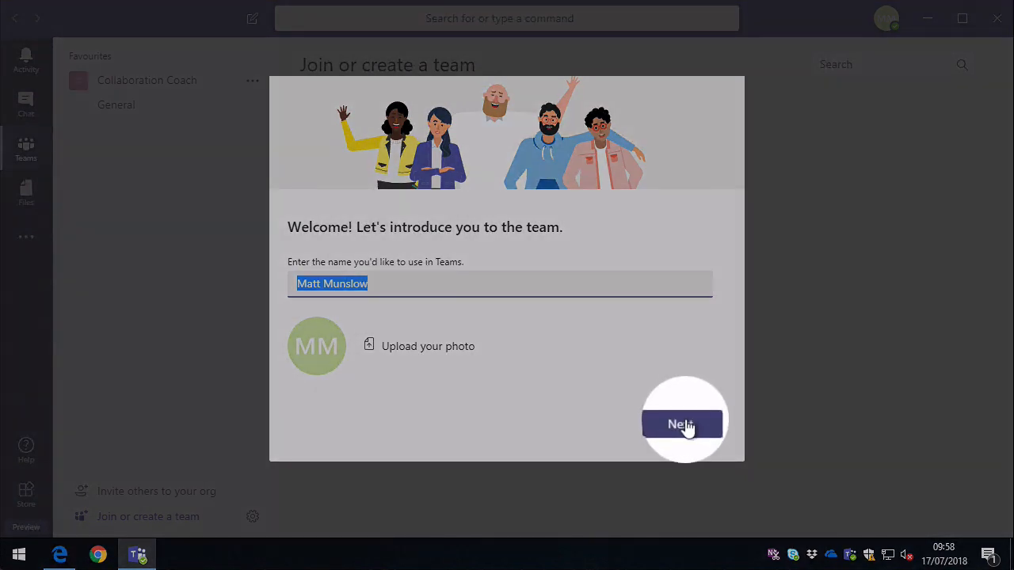
left_click(681, 424)
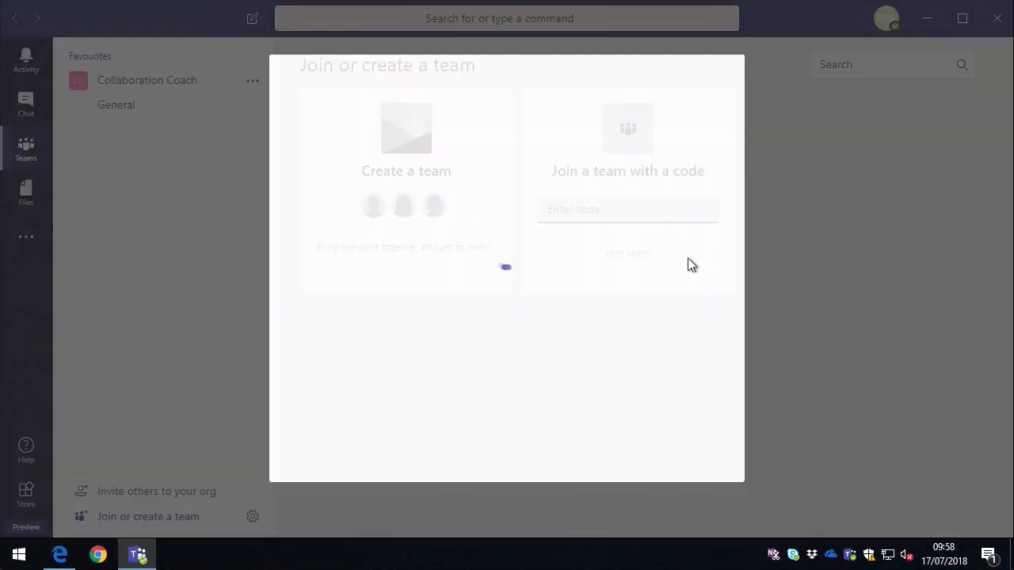
left_click(156, 491)
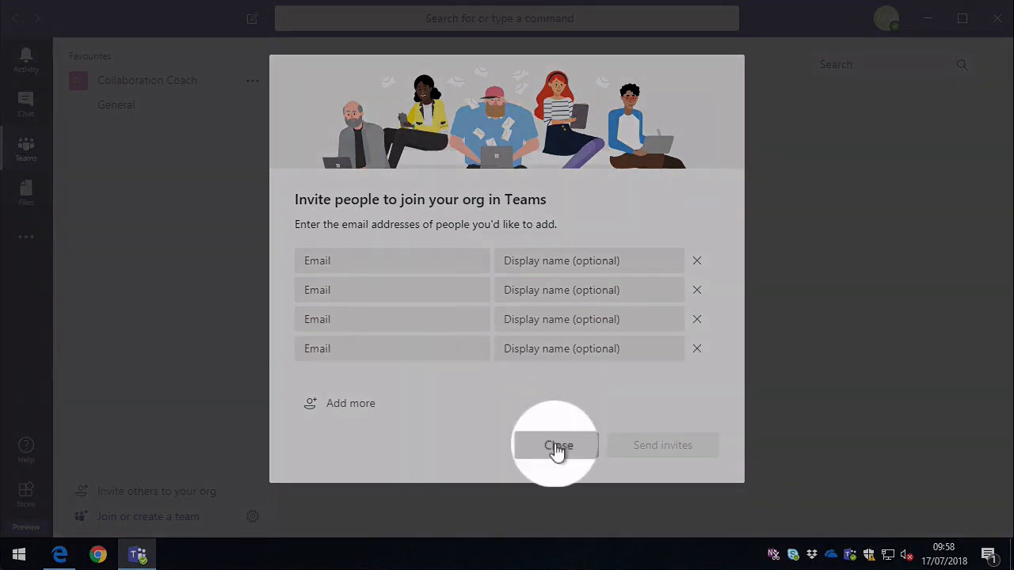
left_click(558, 445)
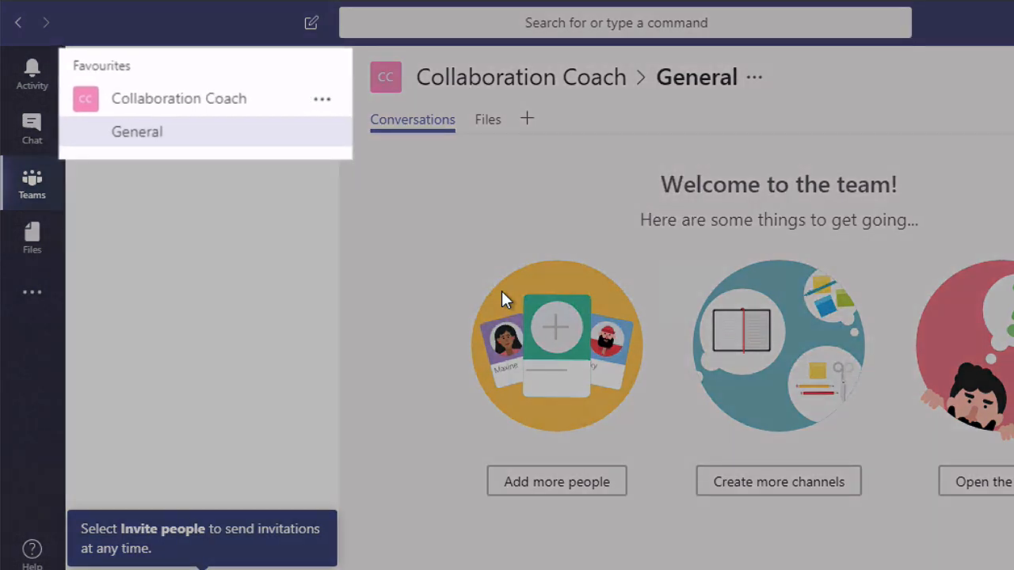
Step: Browse the Activity, Chat, Teams and Files sections, then choose Invite others to your org
left_click(32, 71)
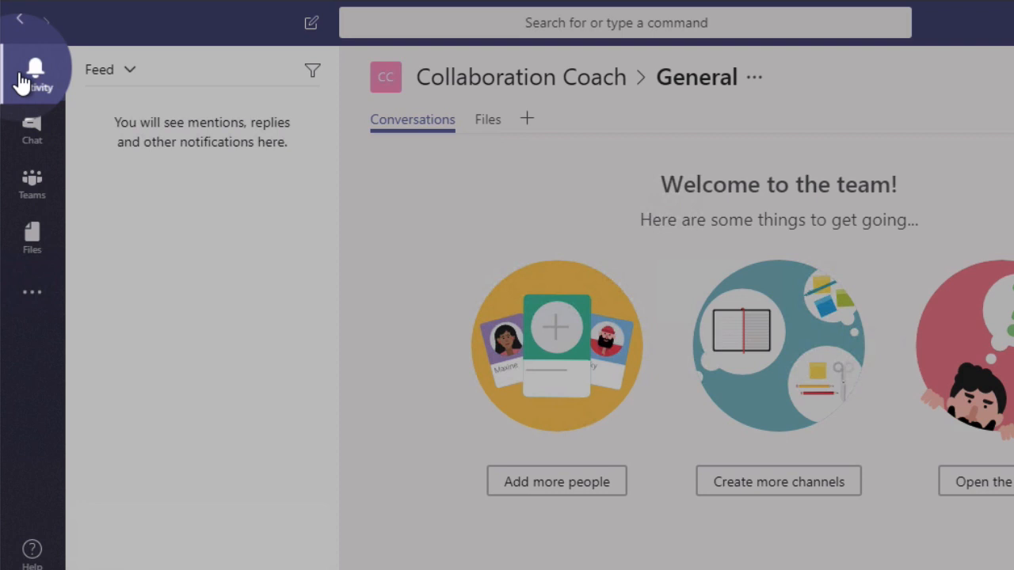
left_click(32, 129)
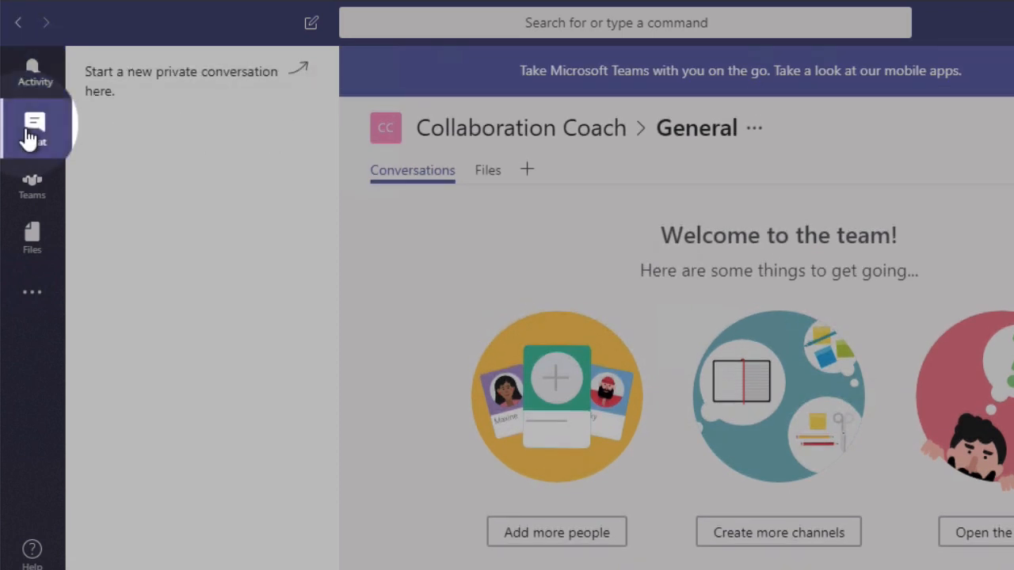
left_click(32, 186)
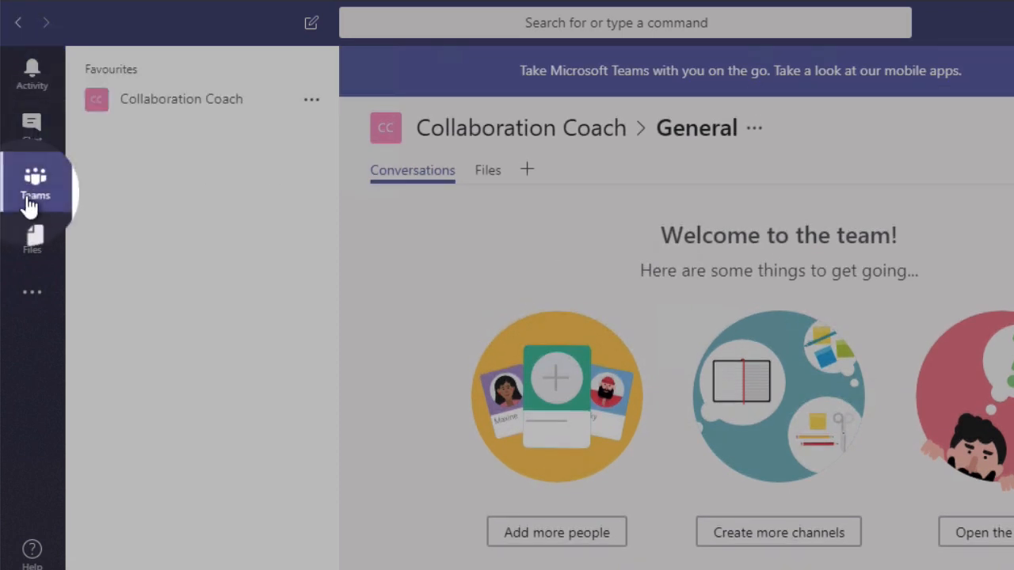
mouse_move(31, 229)
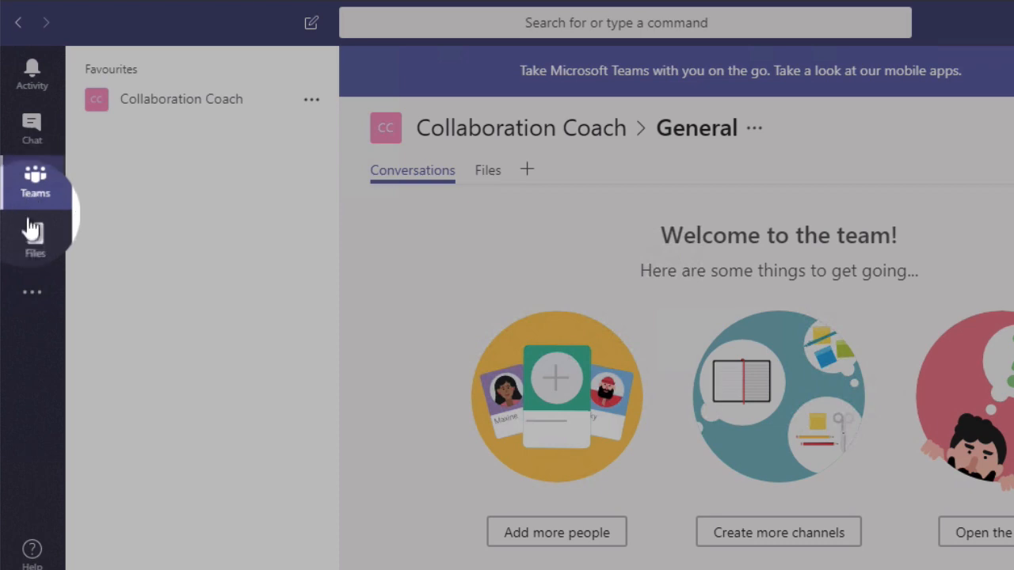
left_click(31, 234)
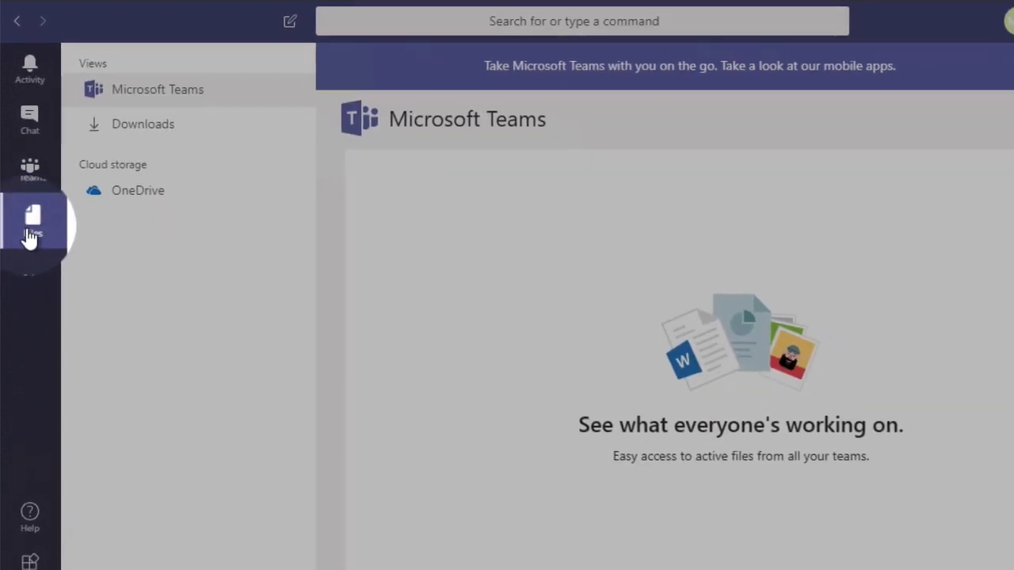
left_click(29, 150)
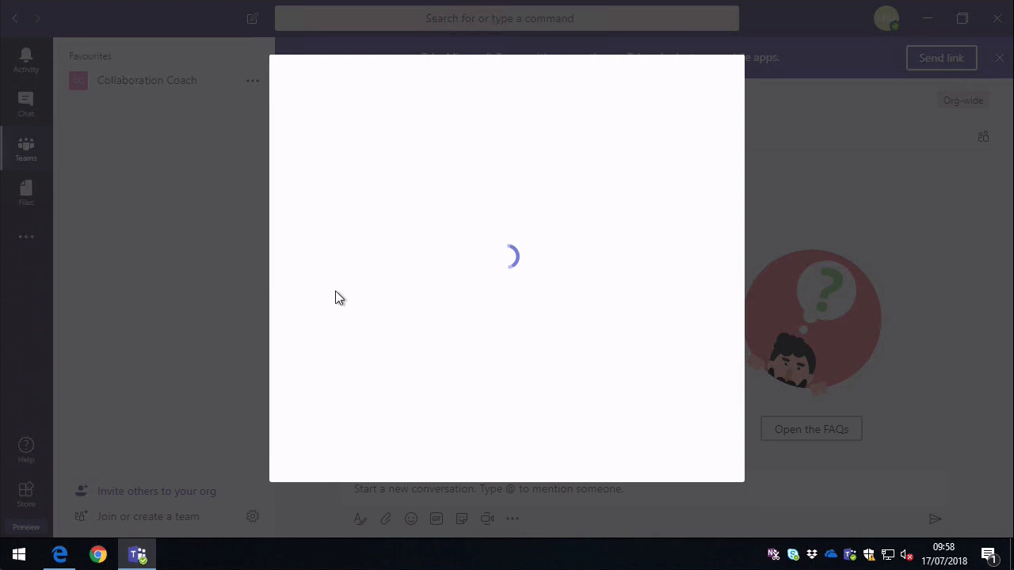
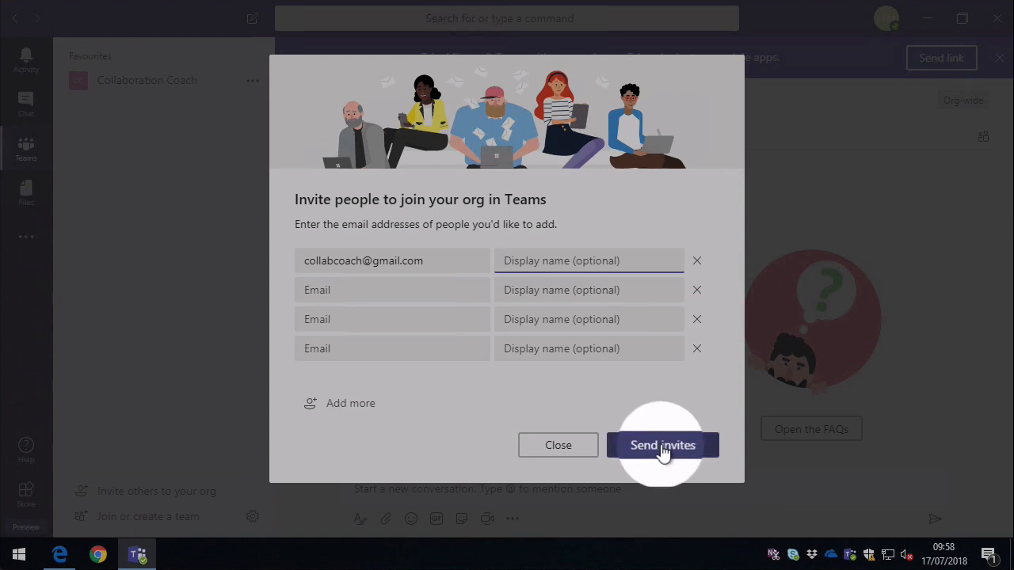
left_click(662, 445)
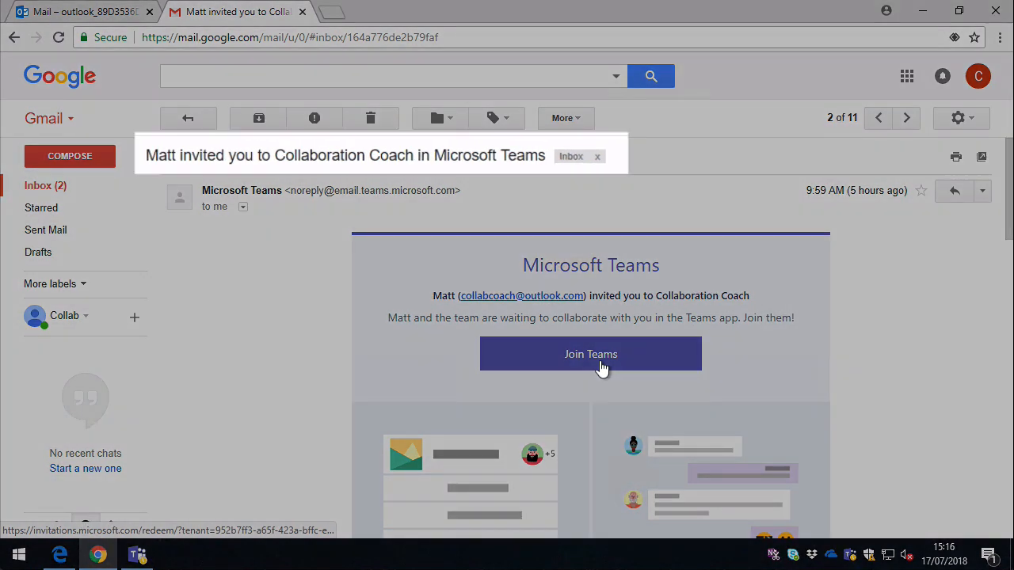
Step: Join Teams from the Gmail invitation to Collaboration Coach
scroll("down", 3)
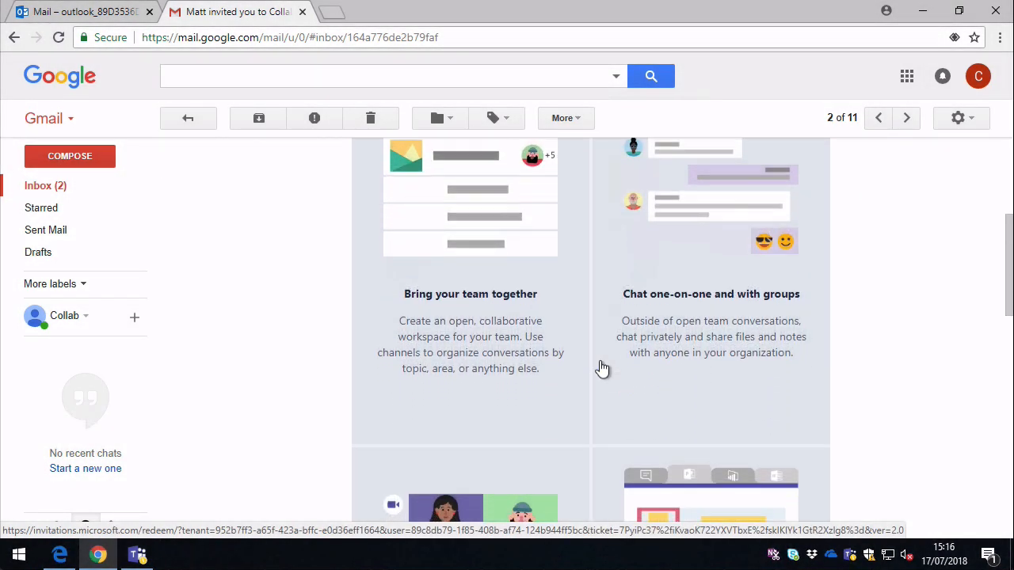
scroll("down", 3)
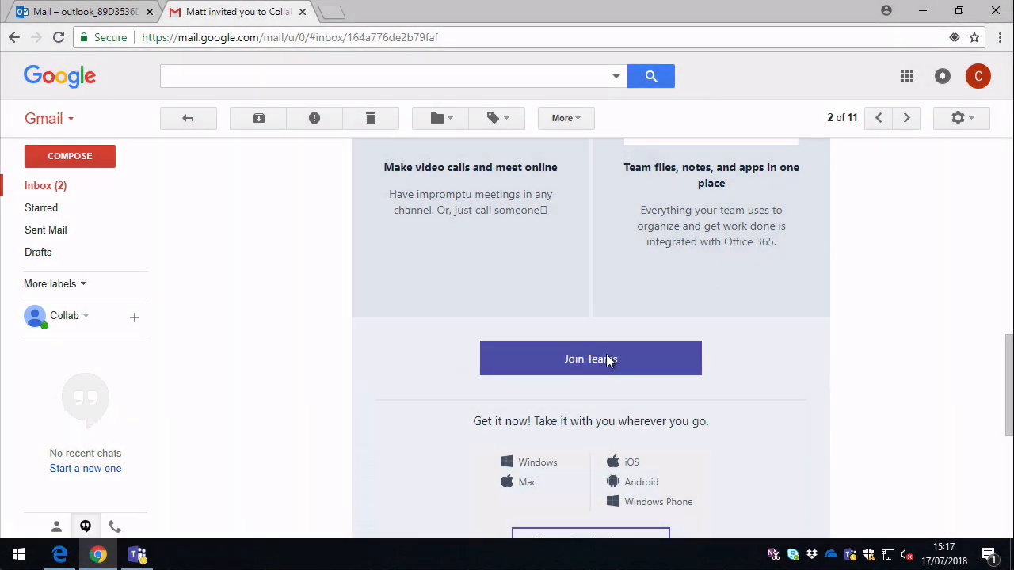
left_click(590, 359)
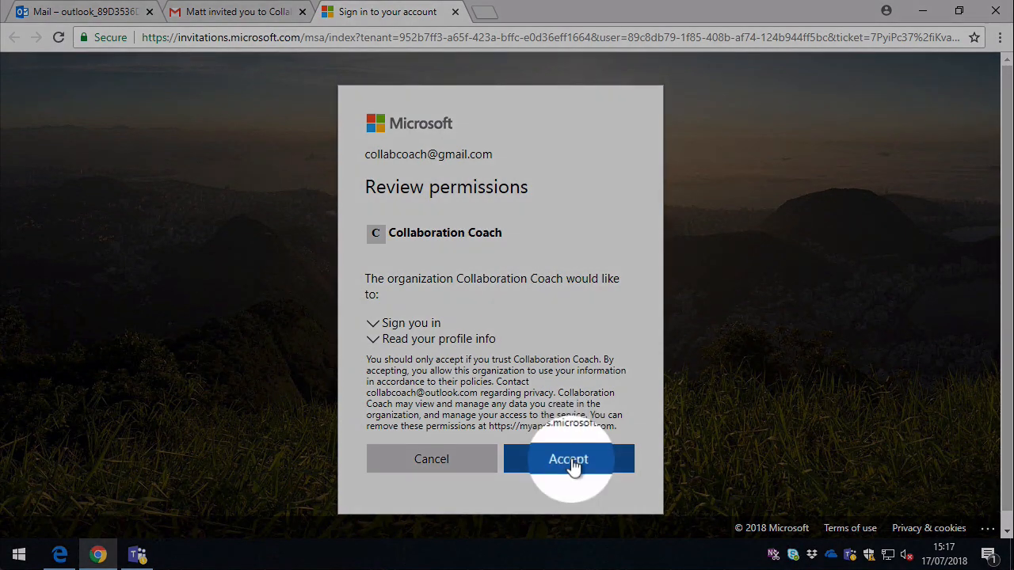
Step: Accept Collaboration Coach's sign-in and profile permissions, then choose the web app
left_click(568, 459)
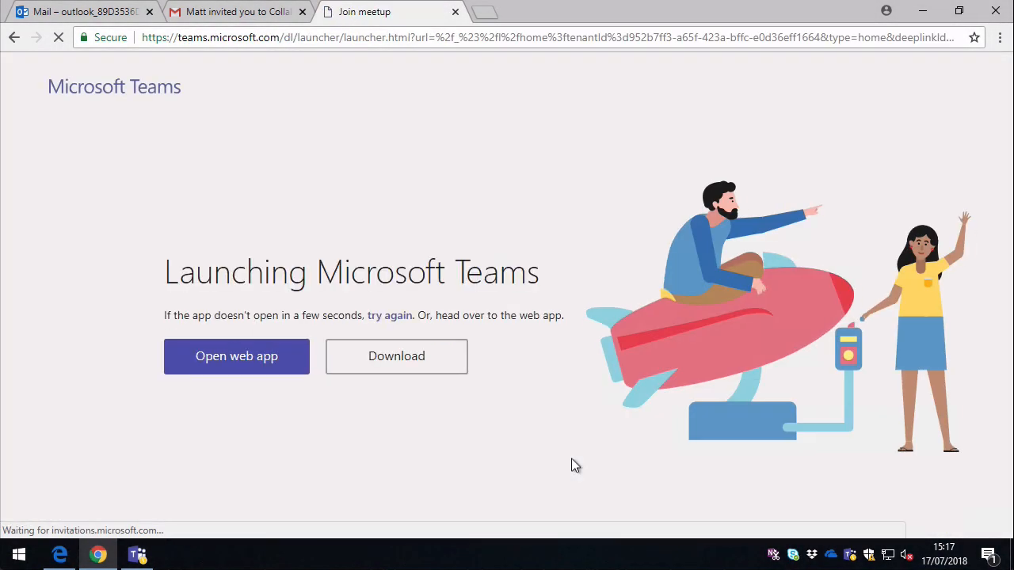
left_click(236, 355)
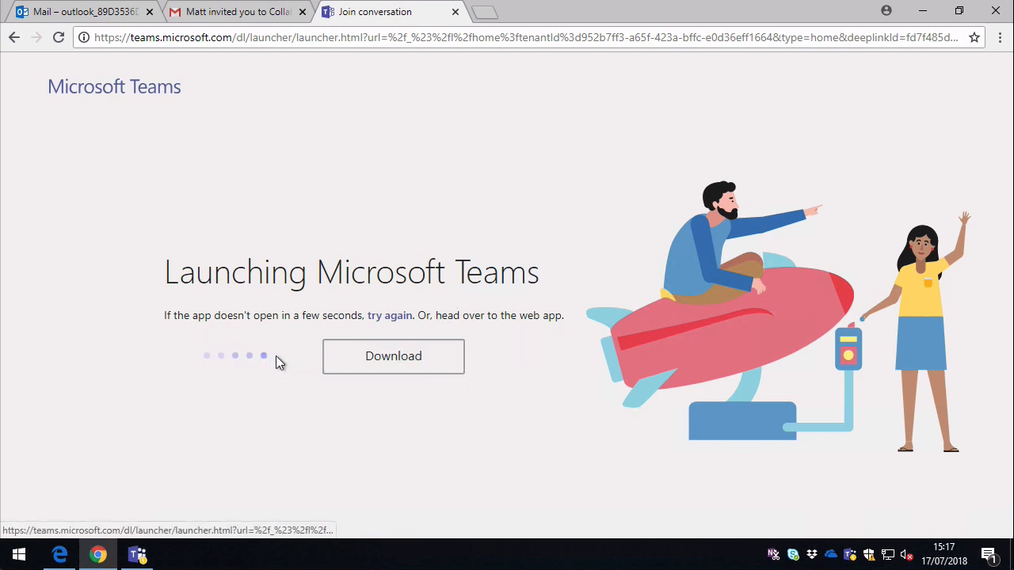